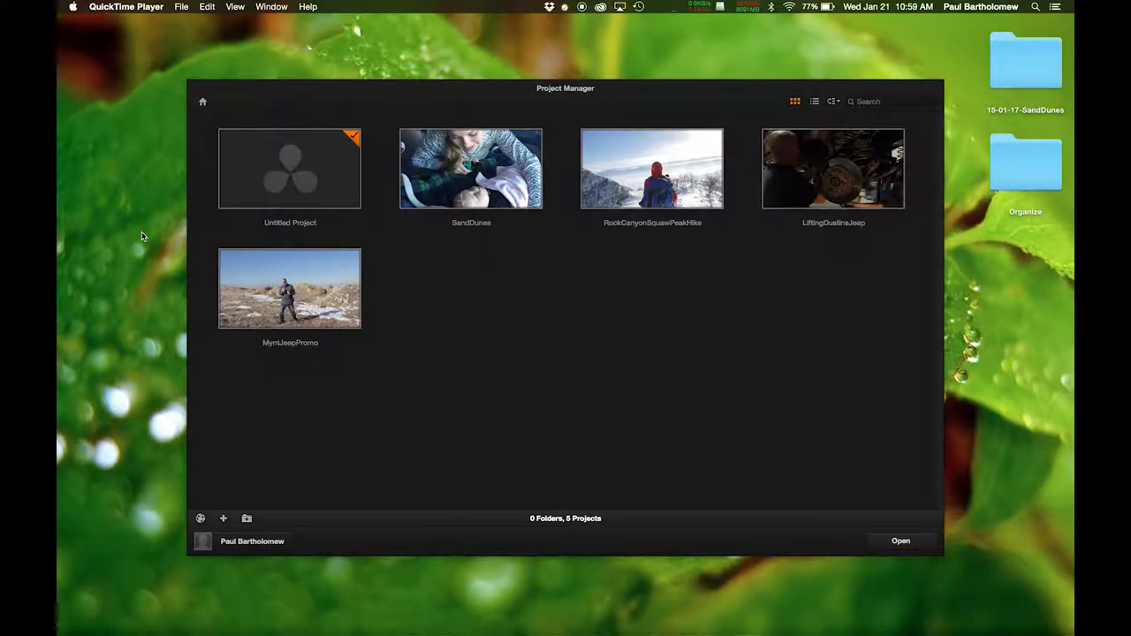
{"action": "mouse_move", "coordinate": [505, 189]}
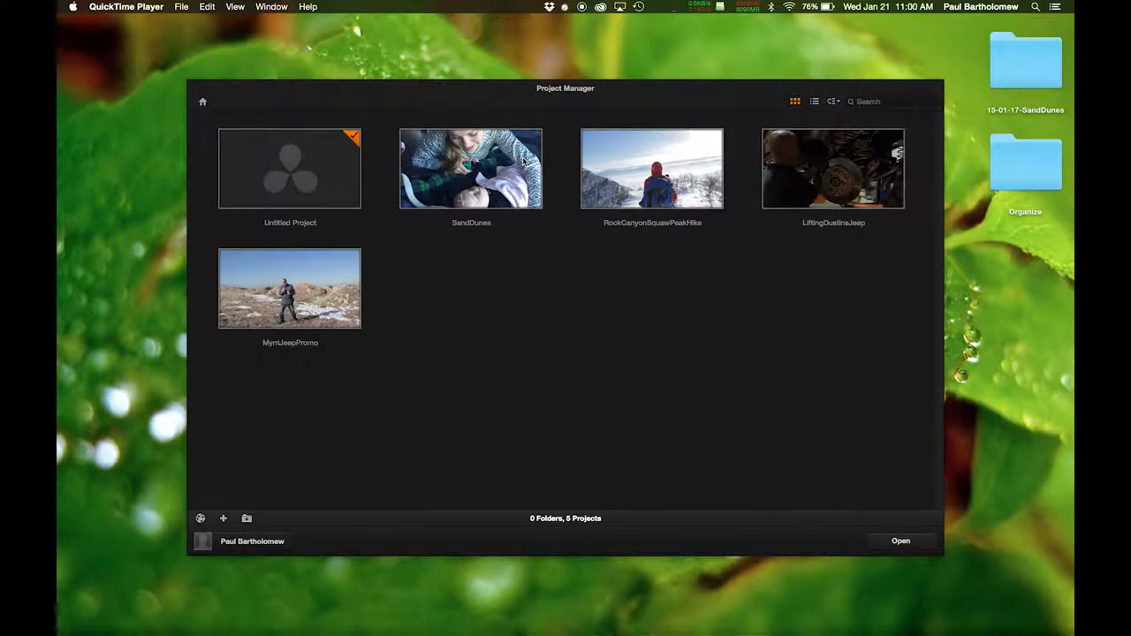
Open the SandDunes project from the Project Manager.
{"action": "double_click", "coordinate": [470, 170]}
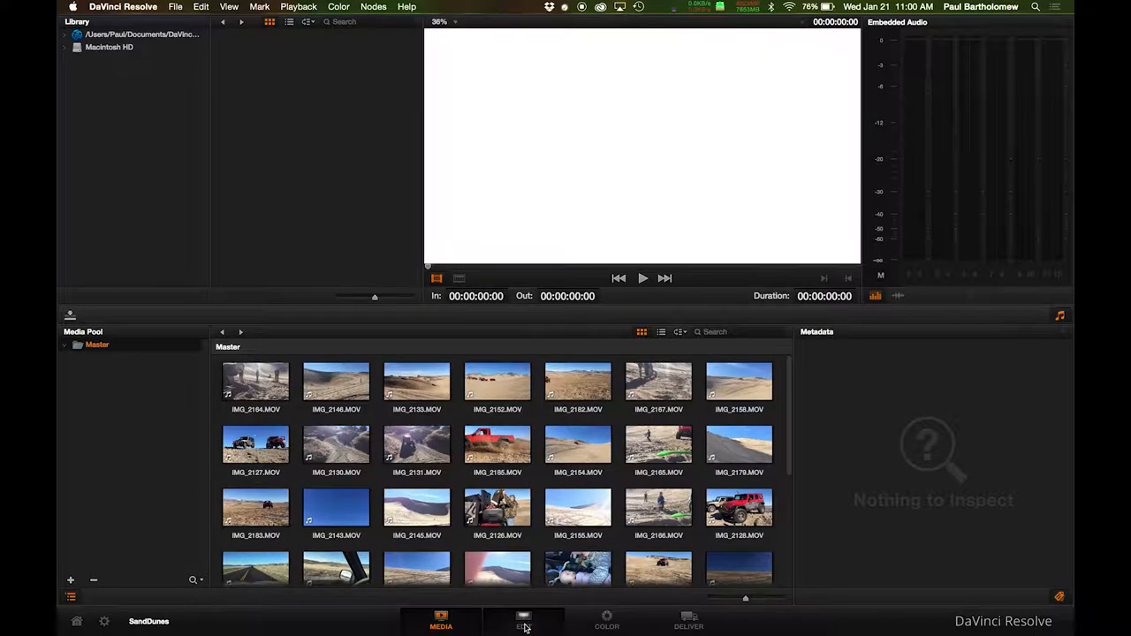
Go to the Edit page and show the project's dune clips in the Media Pool browser.
{"action": "left_click", "coordinate": [523, 622]}
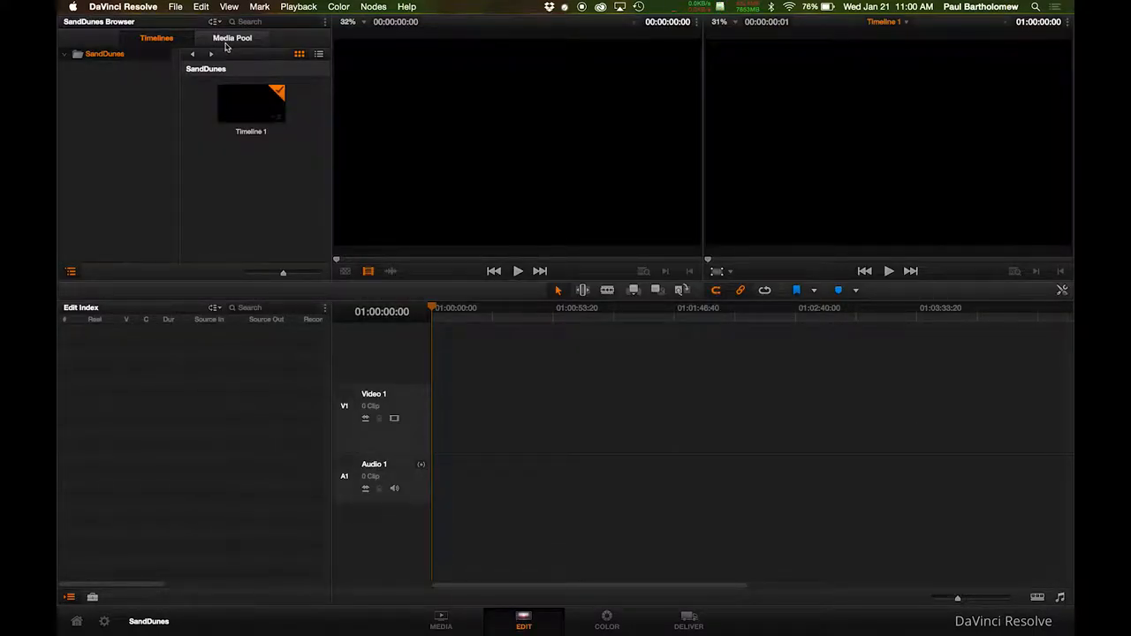
{"action": "mouse_move", "coordinate": [228, 170]}
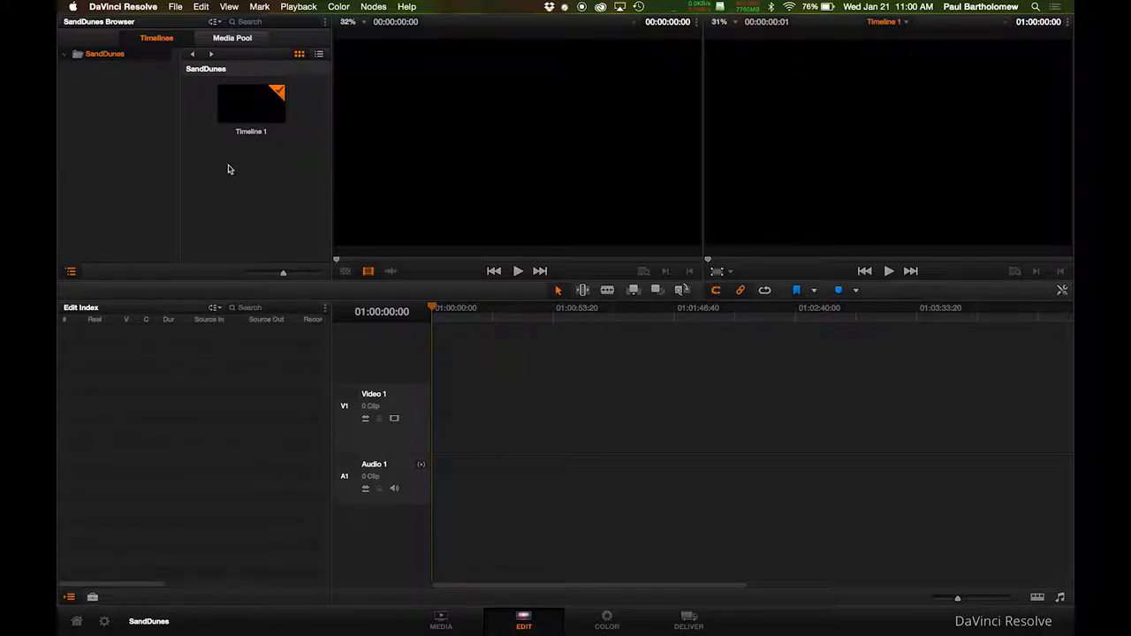
{"action": "left_click", "coordinate": [233, 39]}
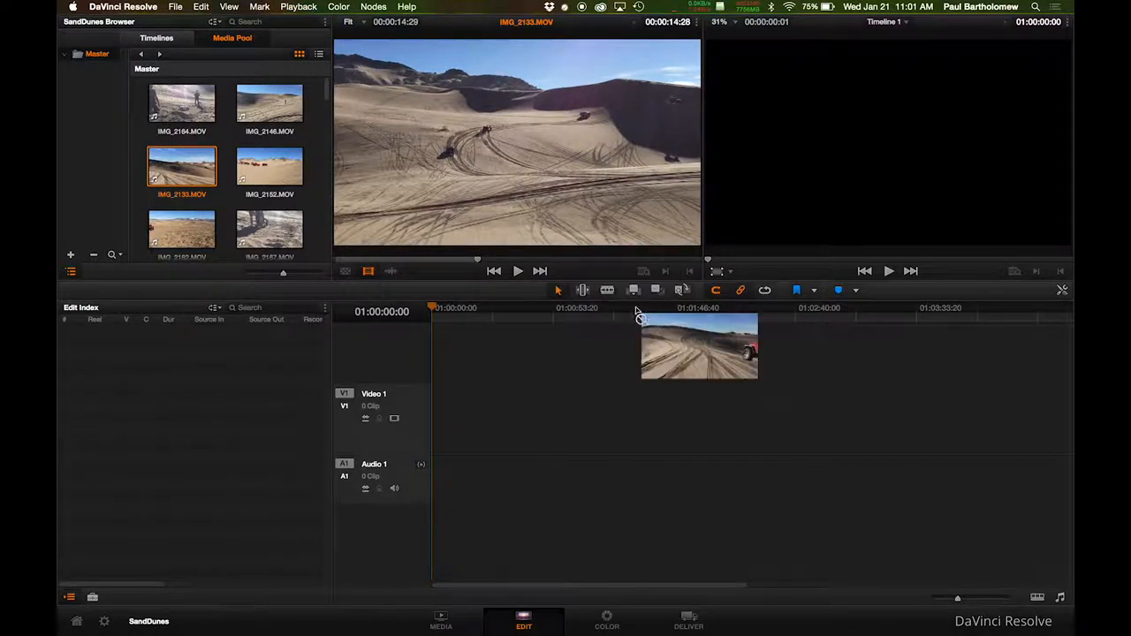
Place the first two dune clips back to back on Timeline 1.
{"action": "left_click_drag", "start_coordinate": [700, 345], "coordinate": [445, 415]}
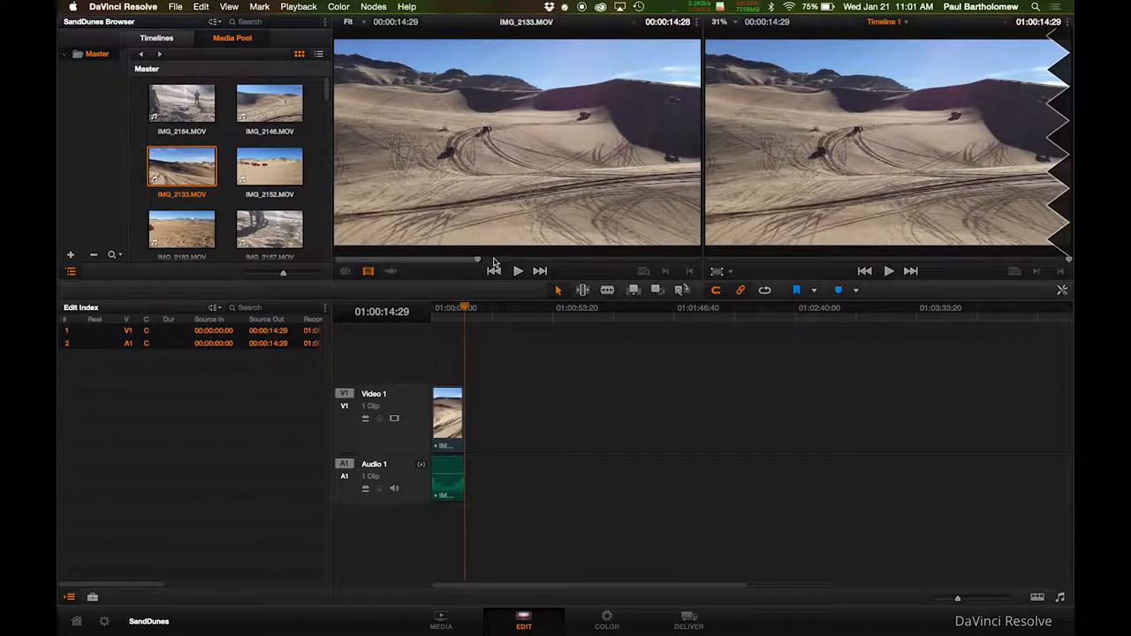
{"action": "left_click_drag", "start_coordinate": [477, 258], "coordinate": [498, 258]}
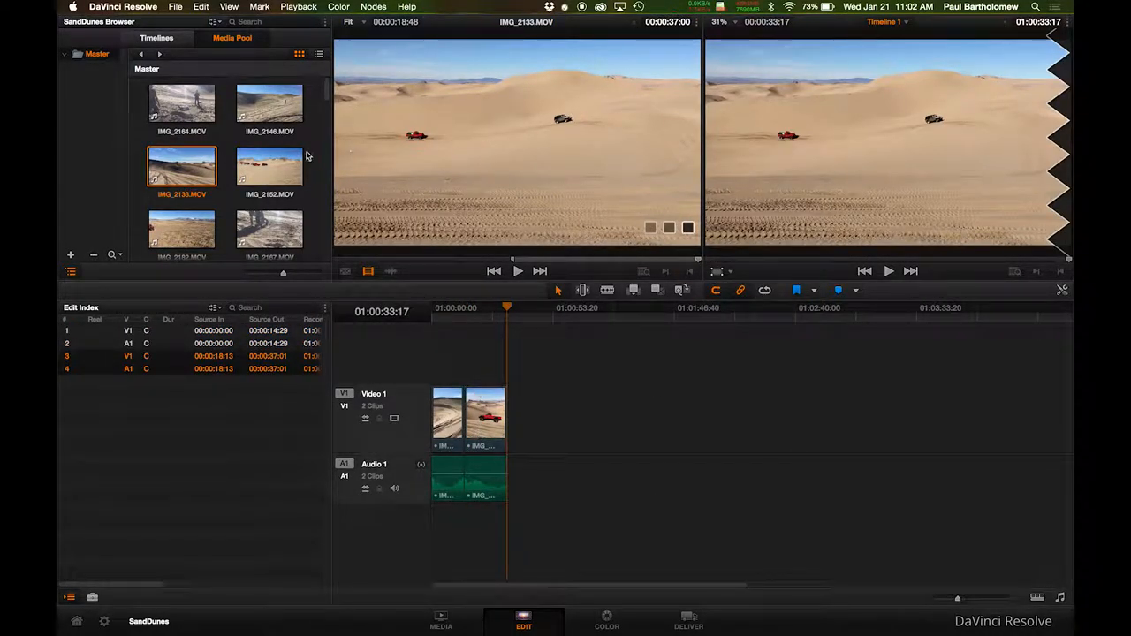
{"action": "mouse_move", "coordinate": [294, 180]}
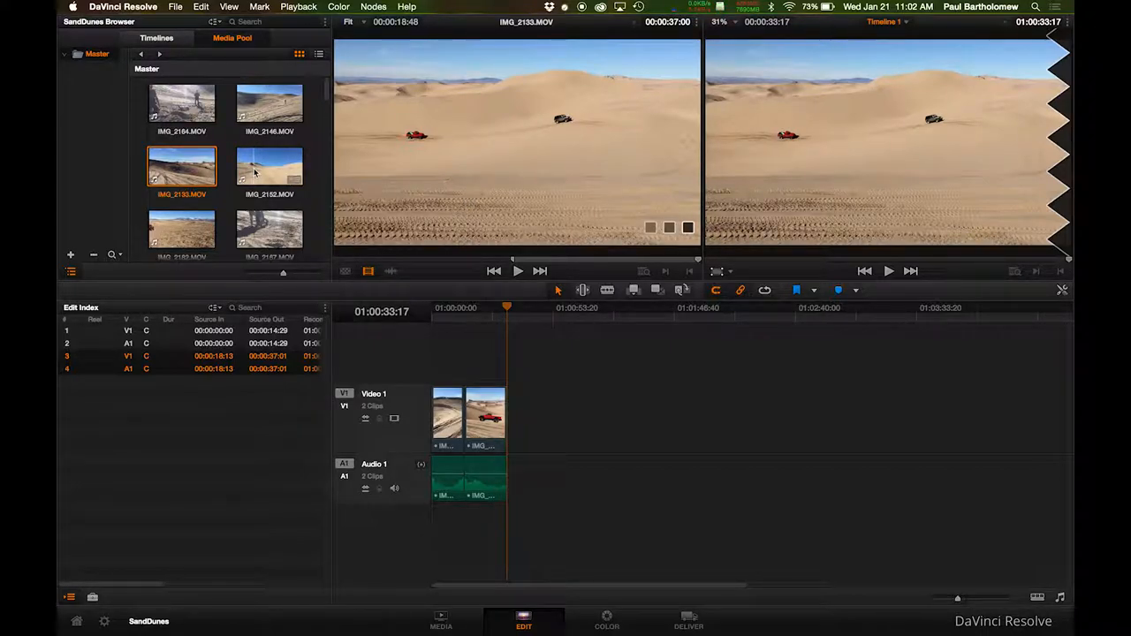
Append three more dune clips so Timeline 1 holds five clips in sequence.
{"action": "left_click", "coordinate": [269, 166]}
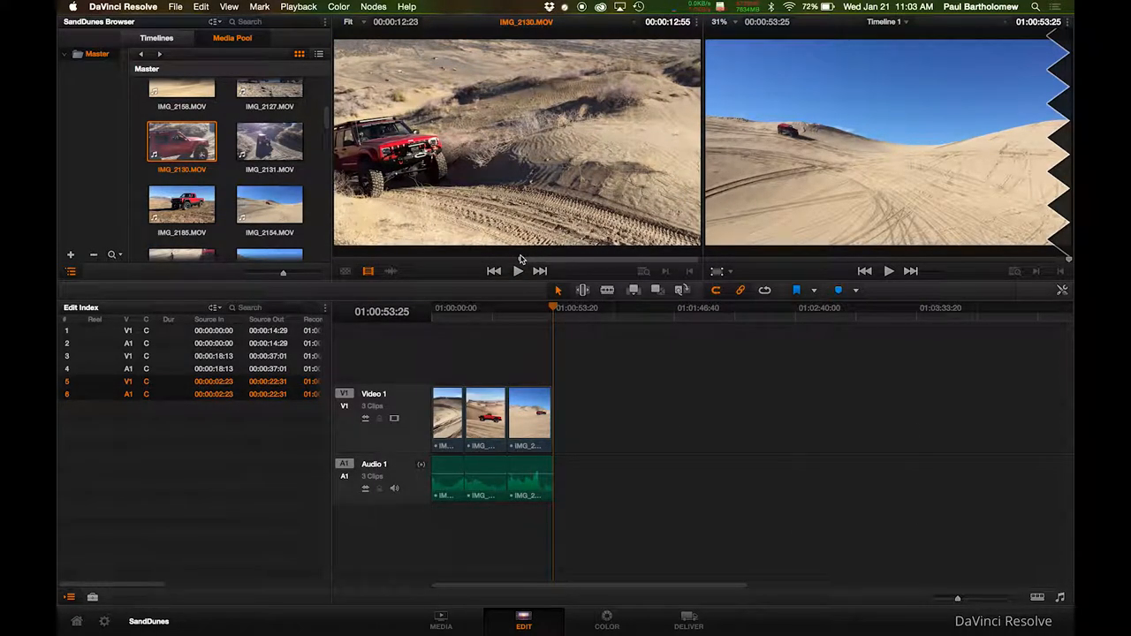
{"action": "left_click", "coordinate": [517, 273]}
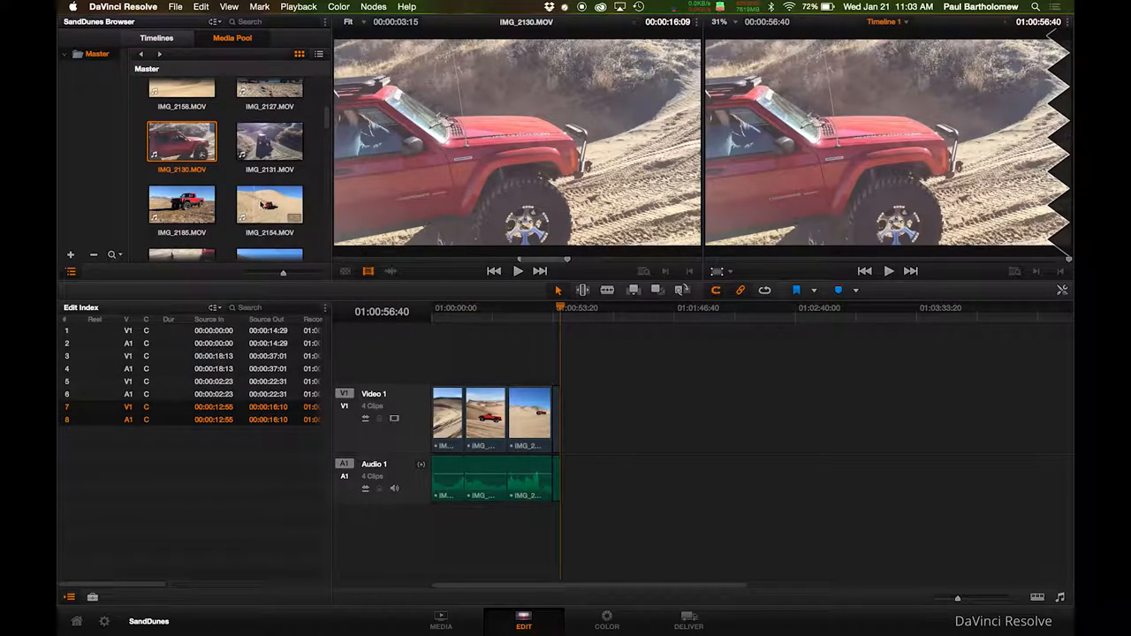
{"action": "left_click", "coordinate": [269, 203]}
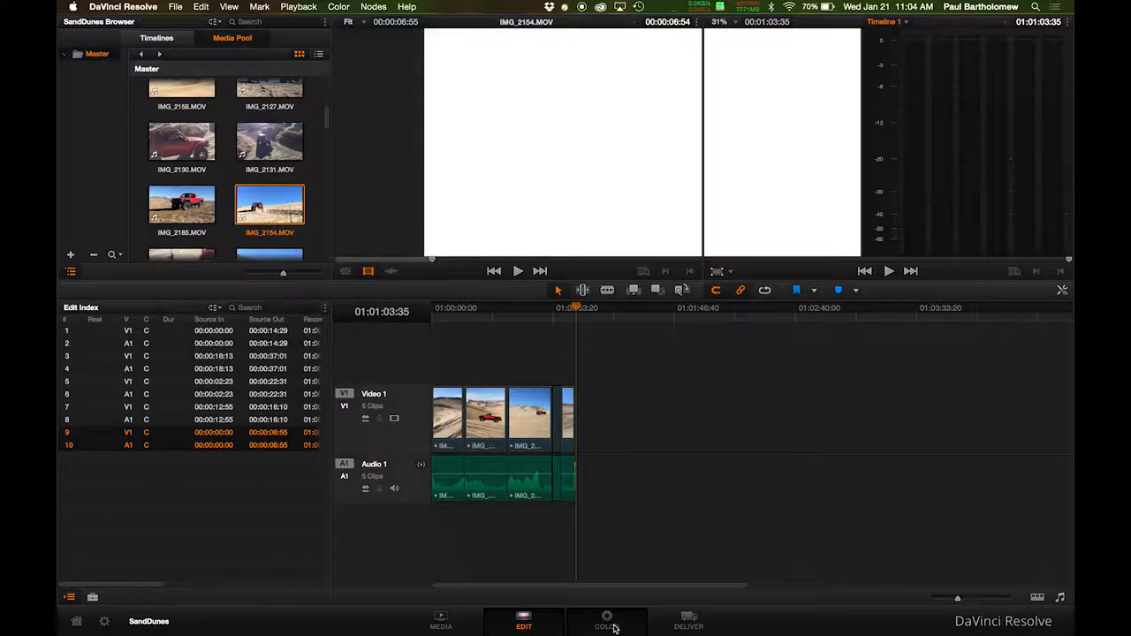
Pass through the Color page to the Deliver page for the five-clip timeline.
{"action": "left_click", "coordinate": [606, 621]}
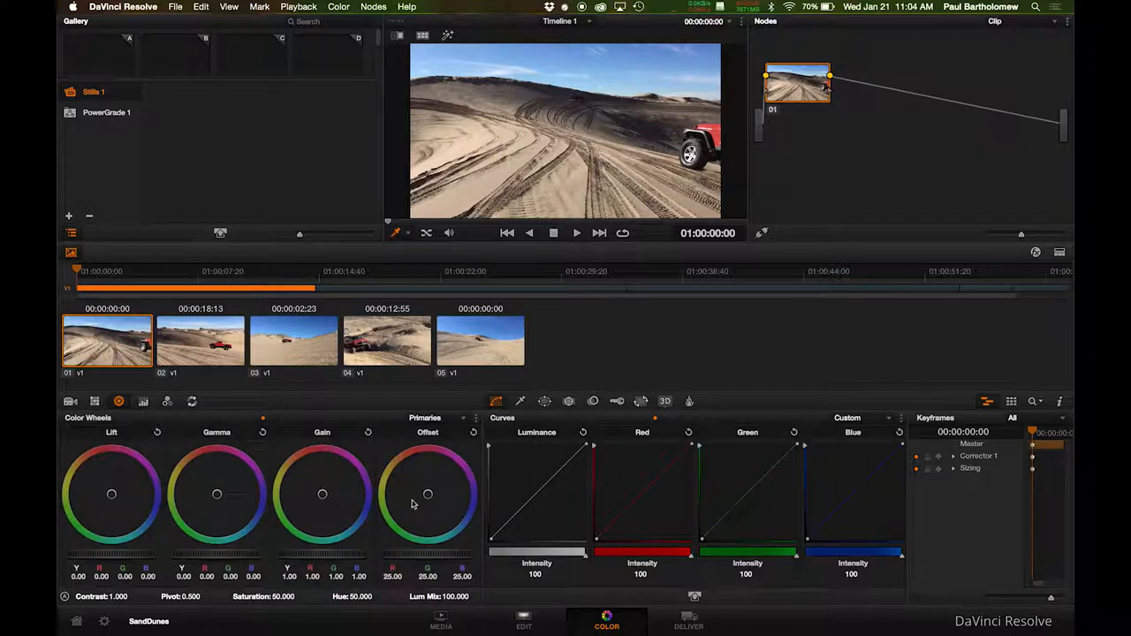
{"action": "left_click", "coordinate": [688, 622]}
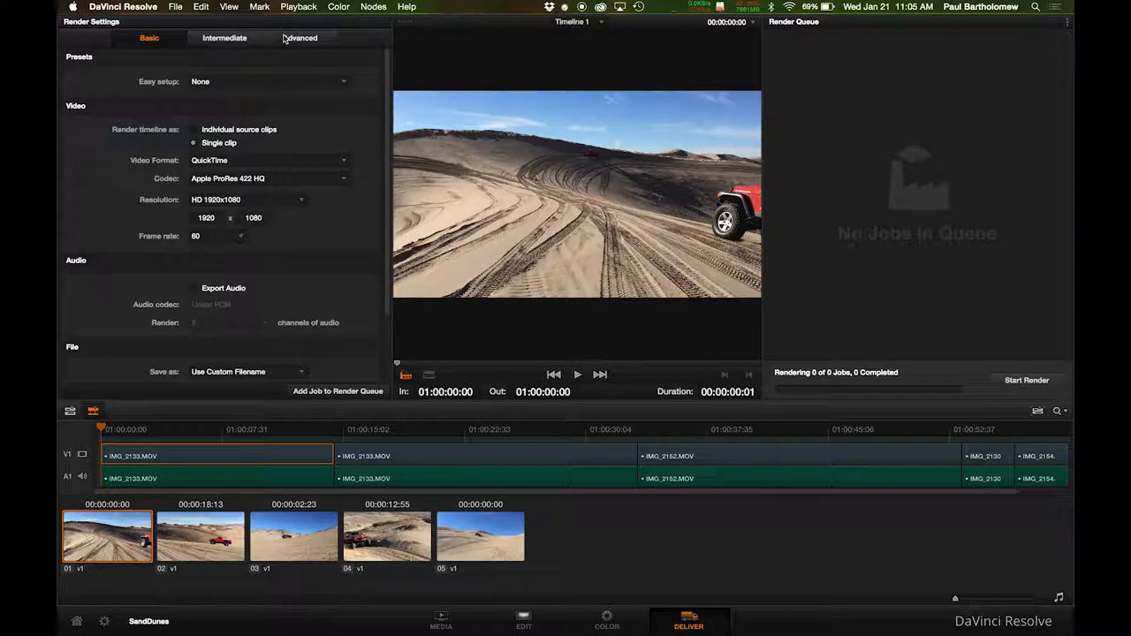
In Advanced render settings, set Render timeline as to Individual source clips.
{"action": "left_click", "coordinate": [304, 39]}
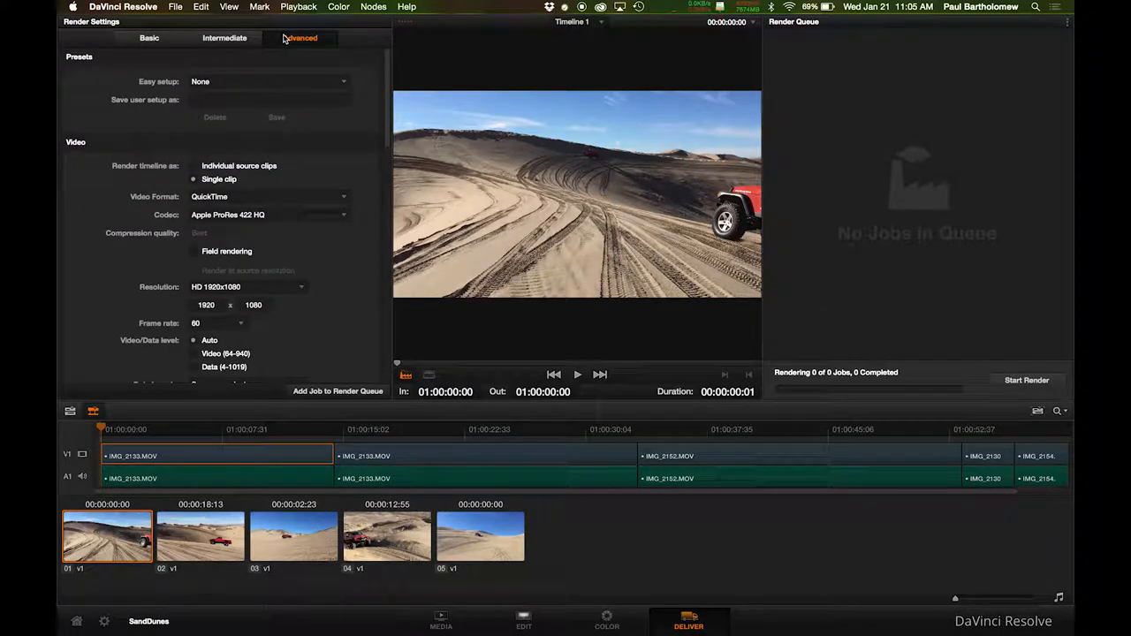
{"action": "left_click", "coordinate": [300, 39]}
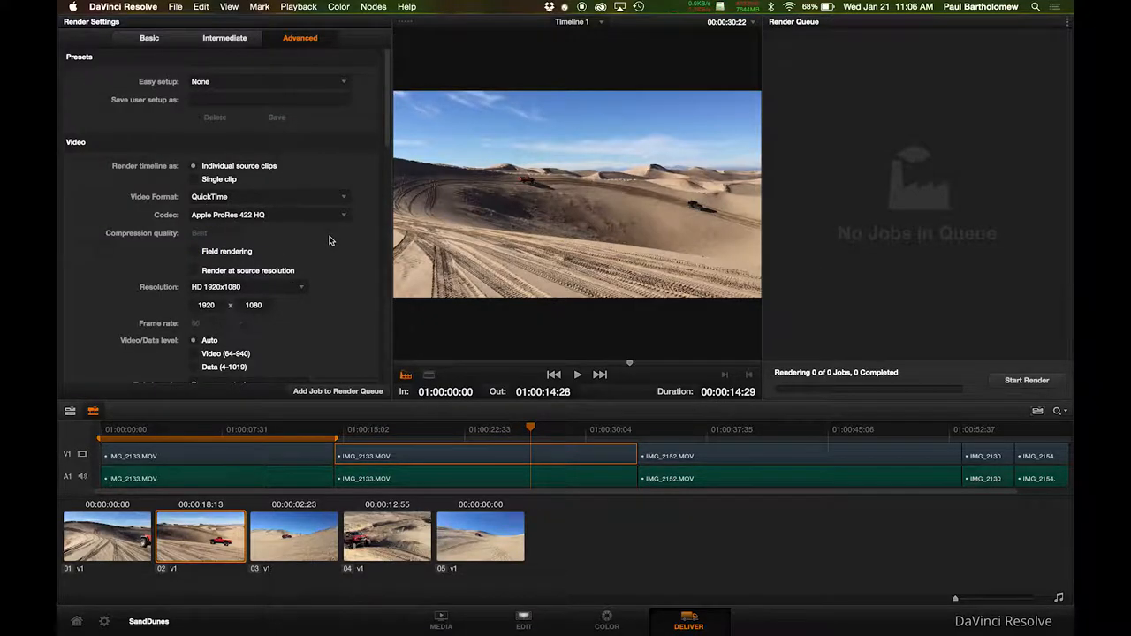
Set Save as to Use Source Filename, enable Render unique filenames, and browse for a destination.
{"action": "scroll", "scroll_direction": "down", "scroll_amount": 3}
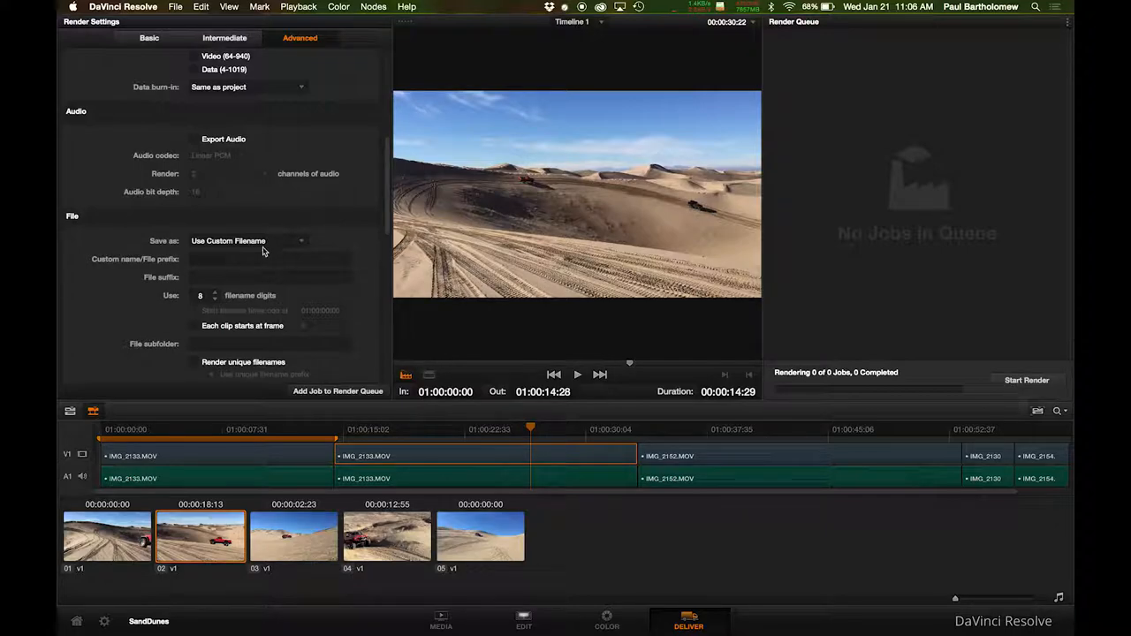
{"action": "left_click", "coordinate": [248, 240]}
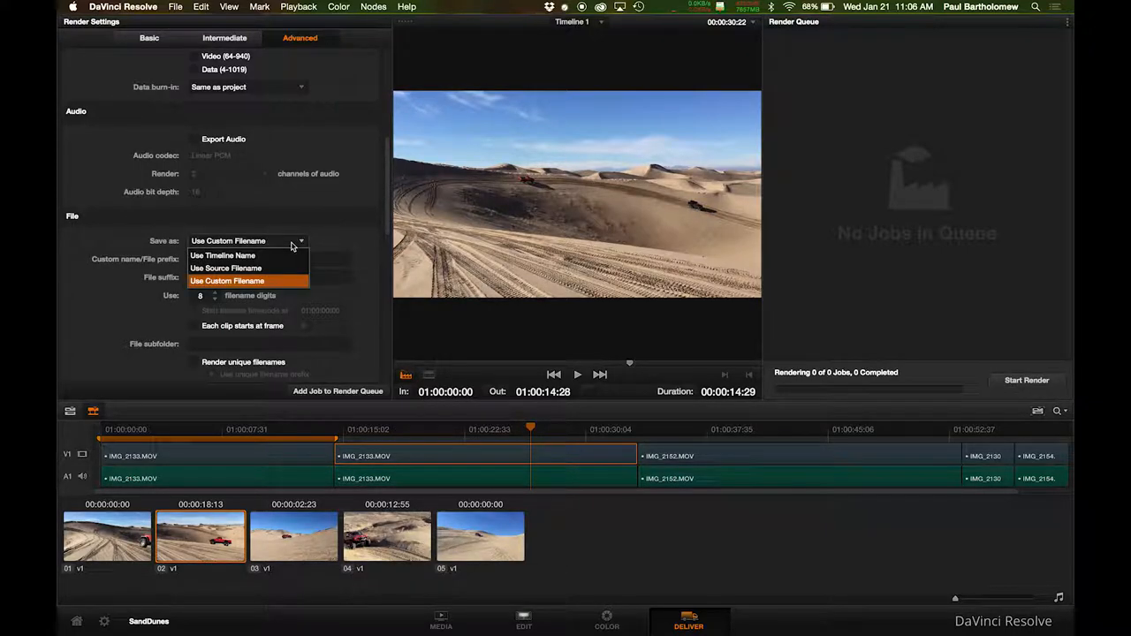
{"action": "mouse_move", "coordinate": [281, 269]}
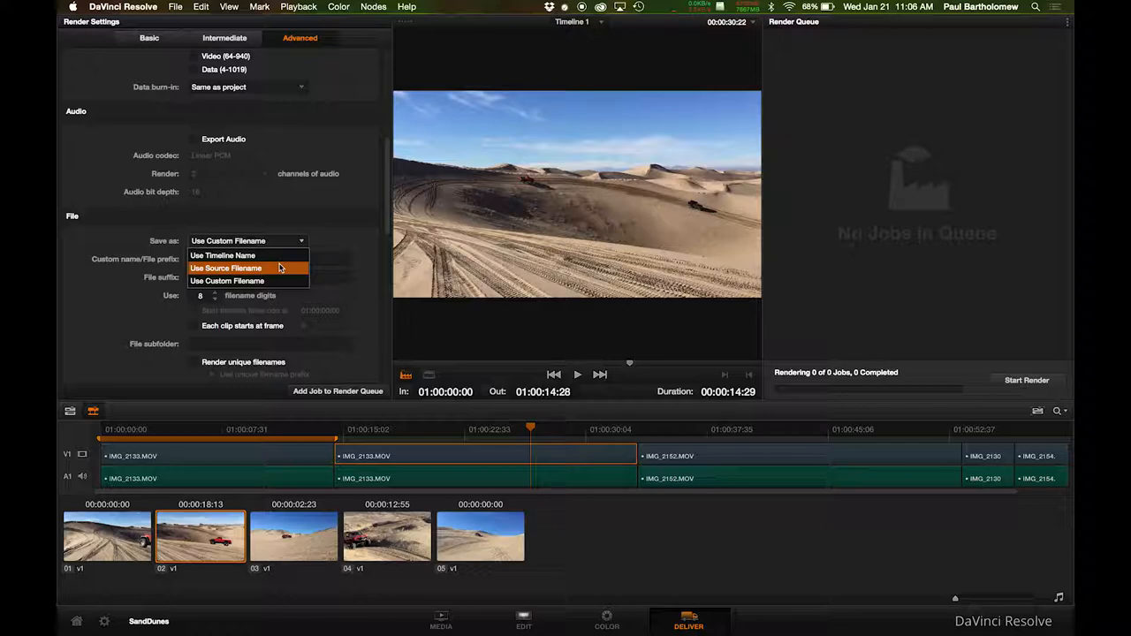
{"action": "left_click", "coordinate": [226, 268]}
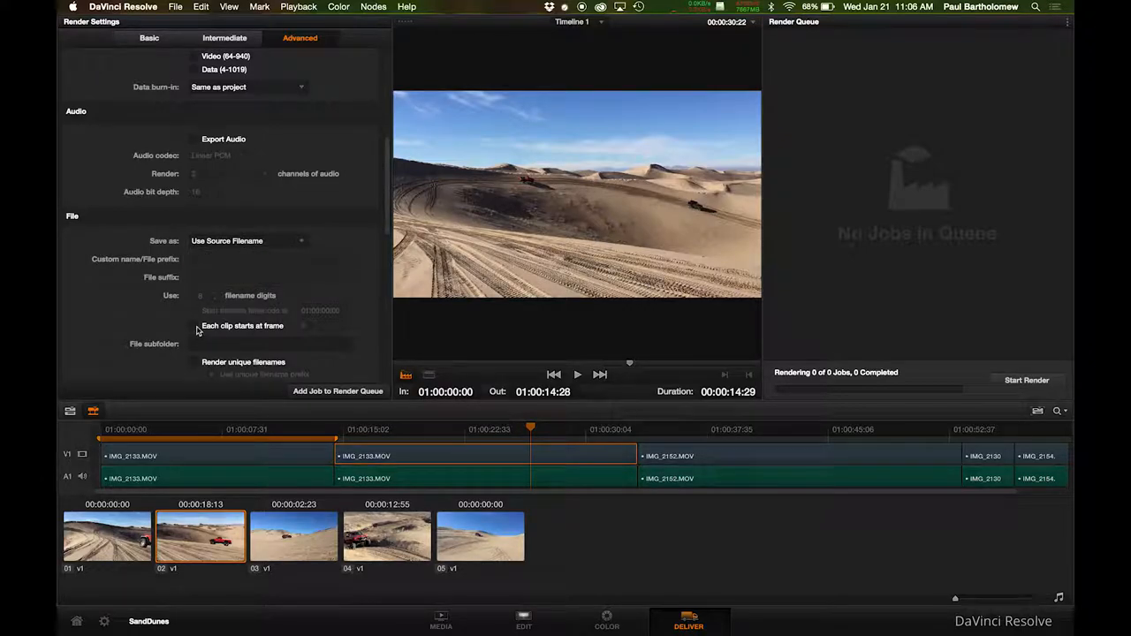
{"action": "scroll", "scroll_direction": "down", "scroll_amount": 3}
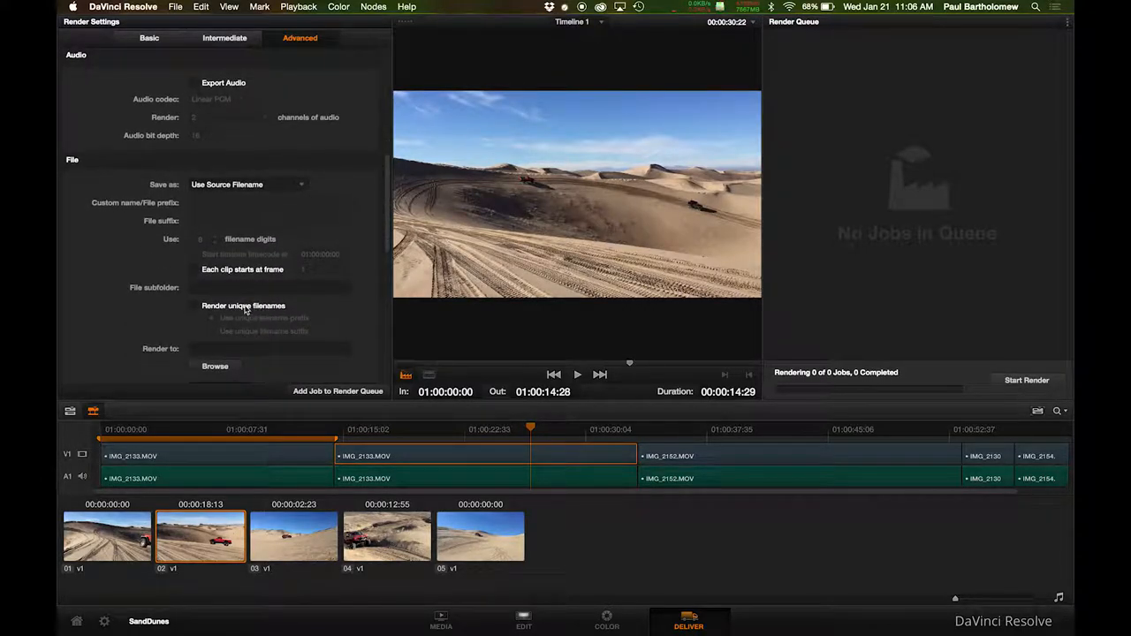
{"action": "scroll", "scroll_direction": "down", "scroll_amount": 3}
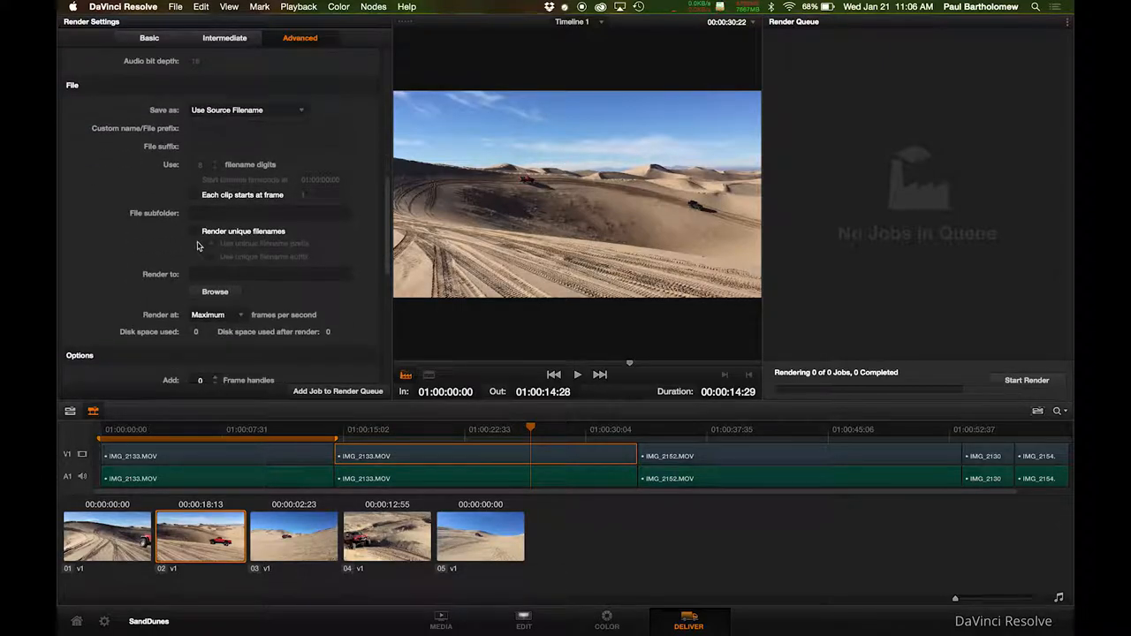
{"action": "left_click", "coordinate": [194, 230]}
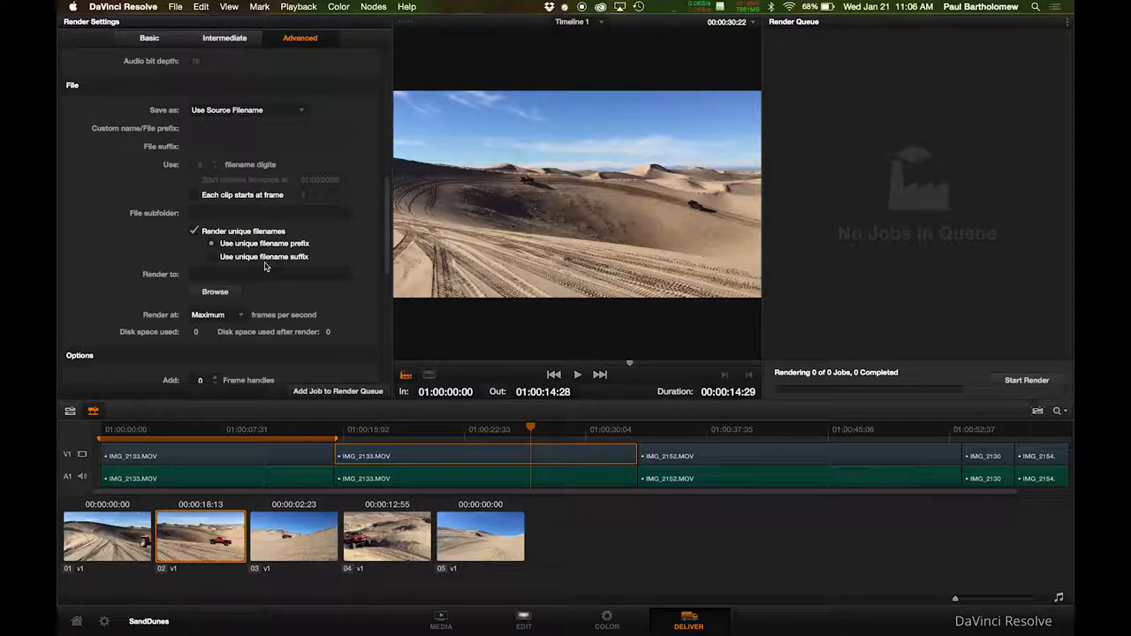
{"action": "left_click", "coordinate": [216, 292]}
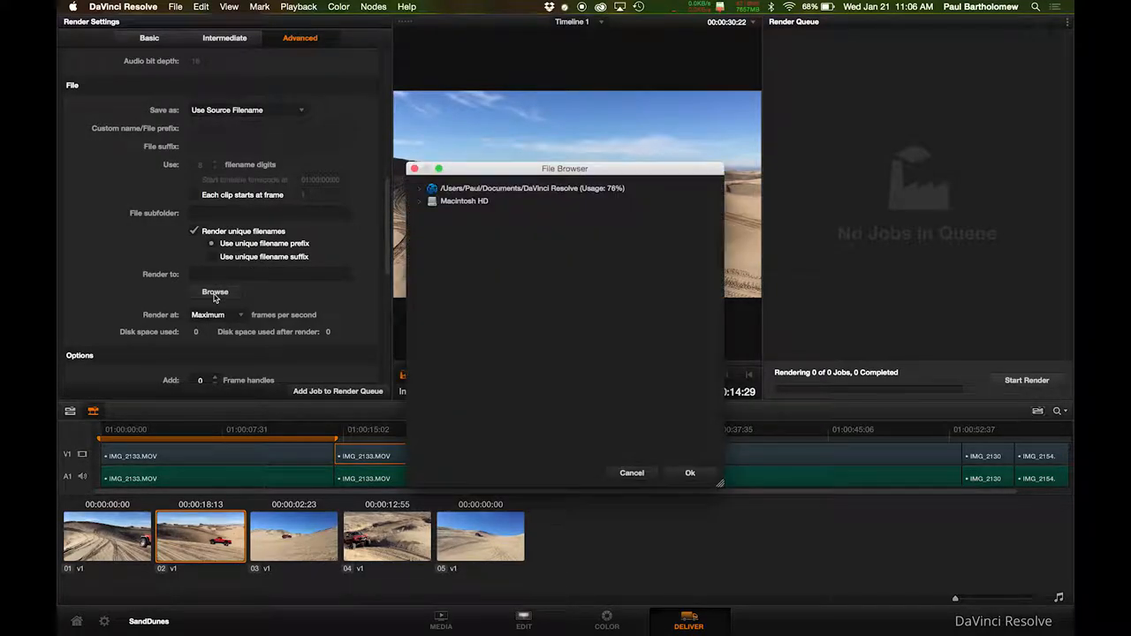
Choose the Desktop folder as the render destination and confirm it.
{"action": "left_click", "coordinate": [431, 201]}
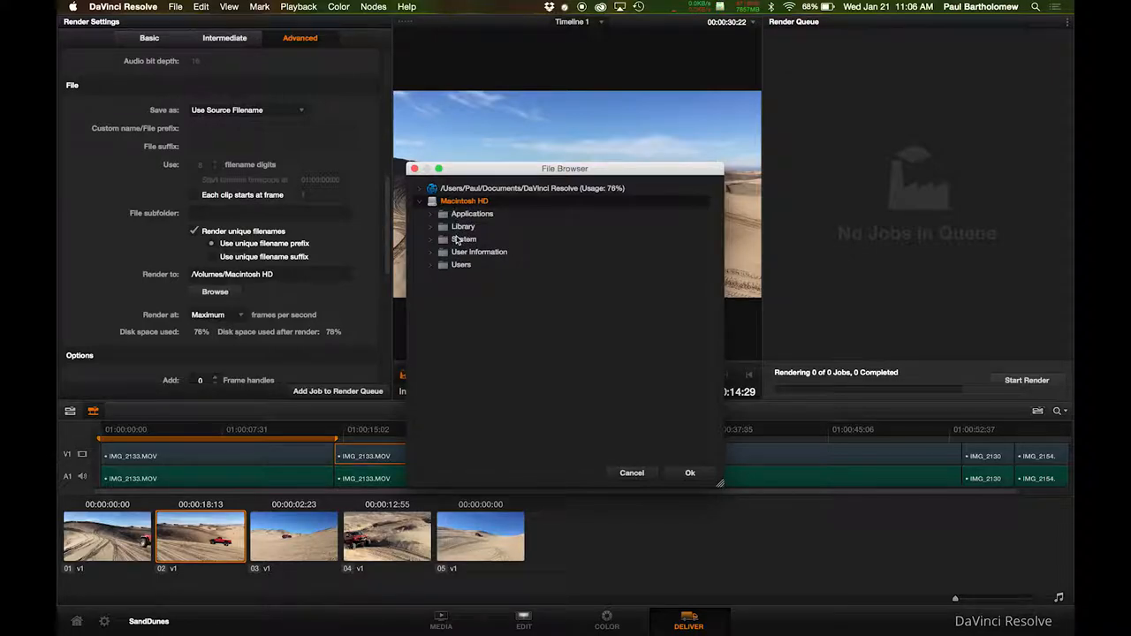
{"action": "left_click", "coordinate": [433, 265]}
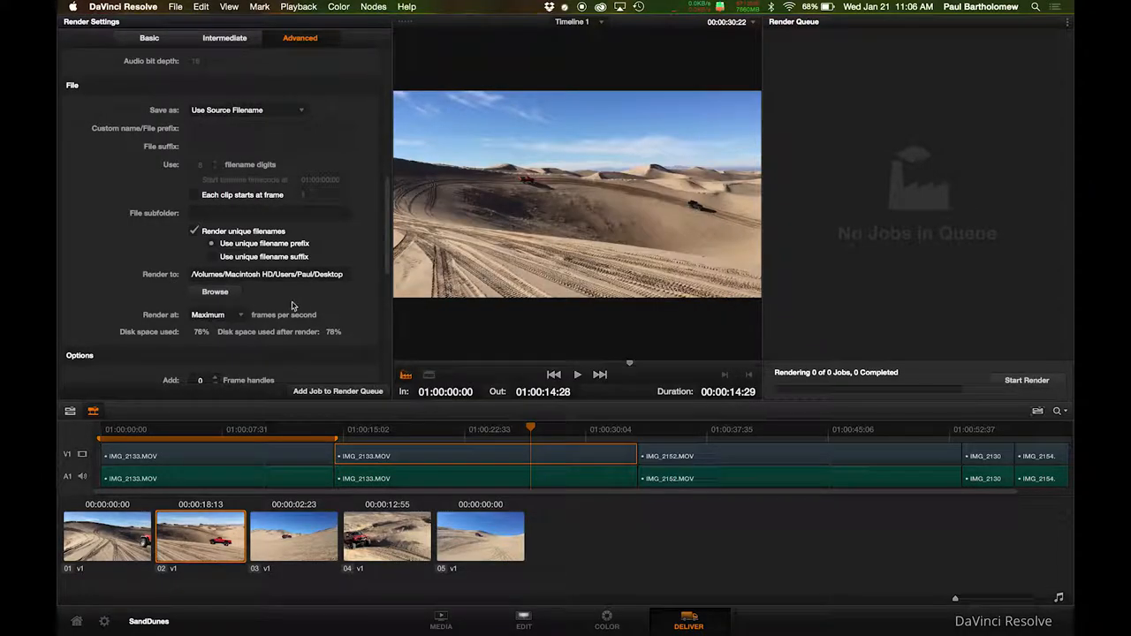
{"action": "left_click", "coordinate": [480, 541]}
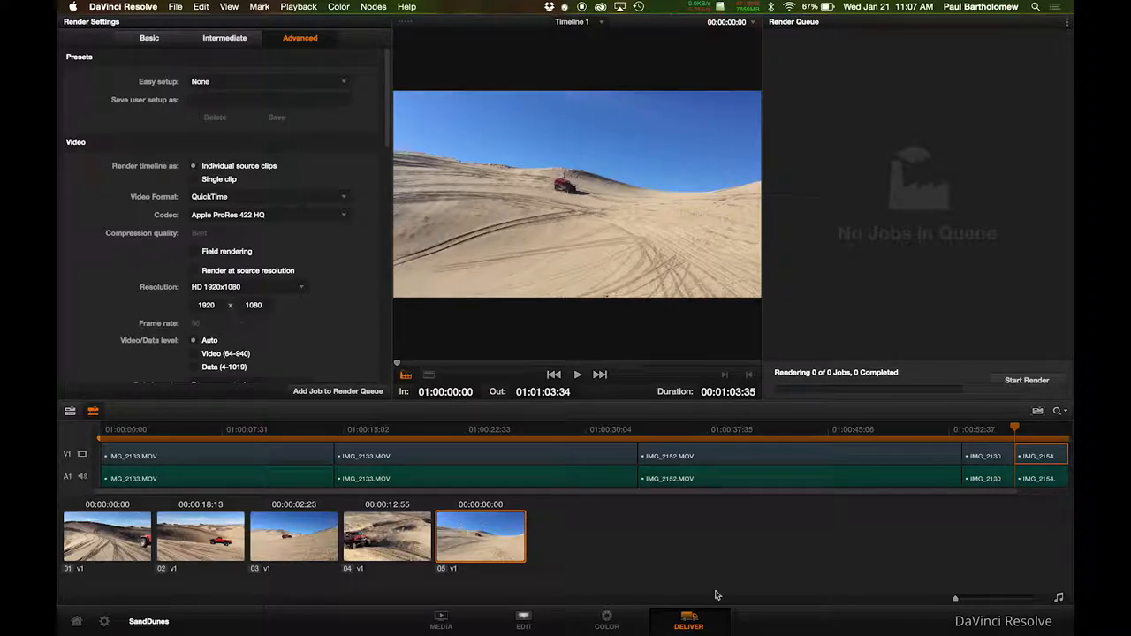
{"action": "mouse_move", "coordinate": [428, 506]}
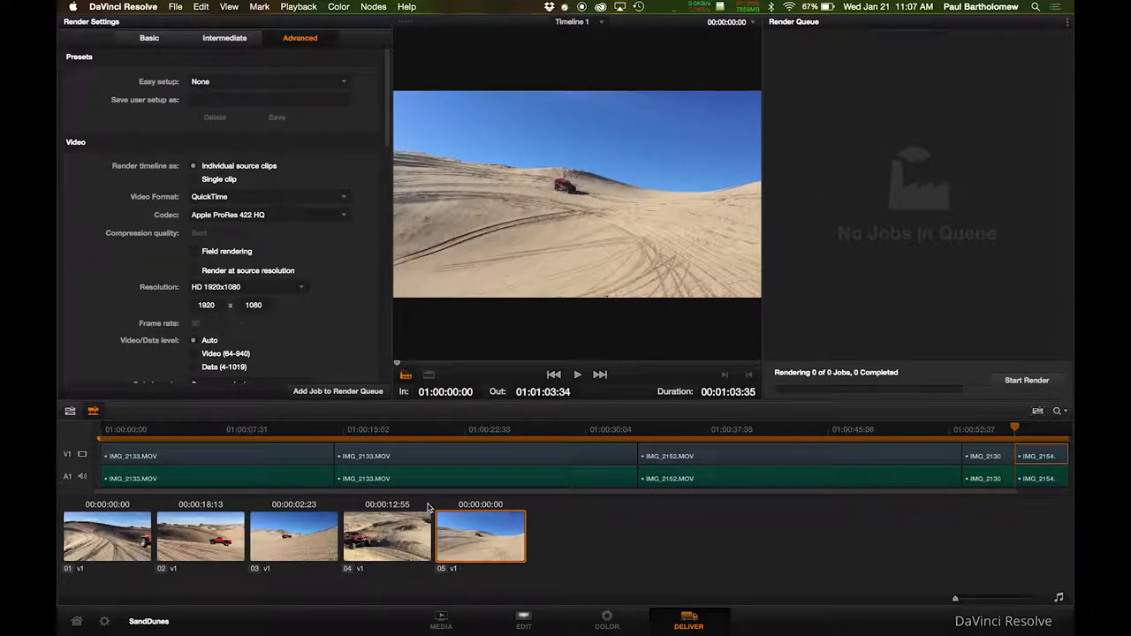
{"action": "mouse_move", "coordinate": [951, 535]}
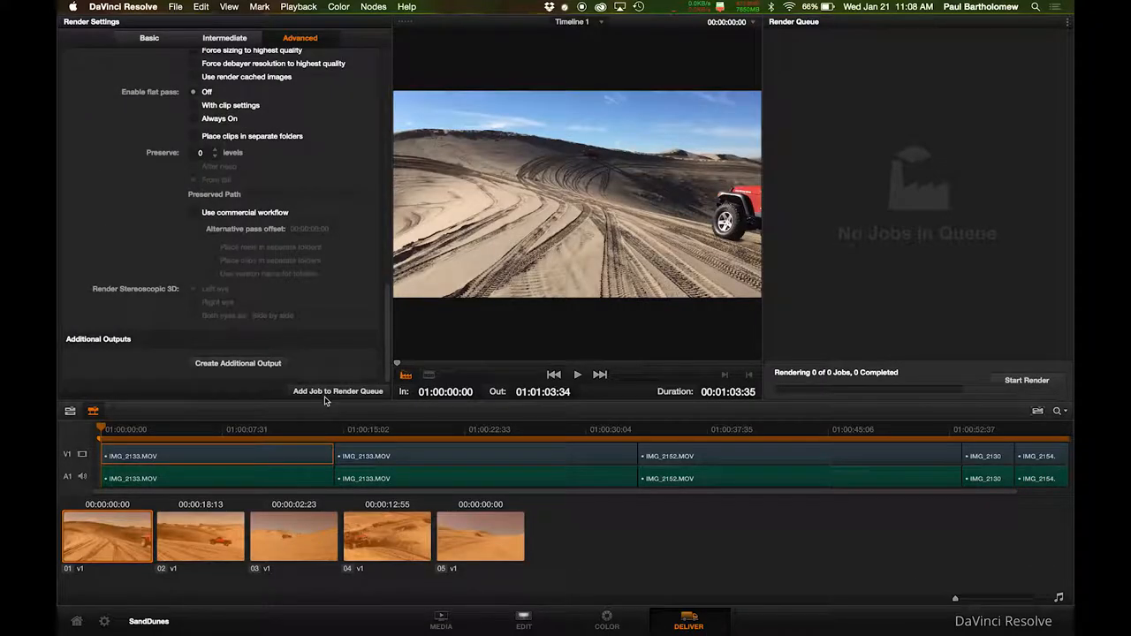
Add the SandDunes render job to the queue and start rendering it.
{"action": "left_click", "coordinate": [339, 391]}
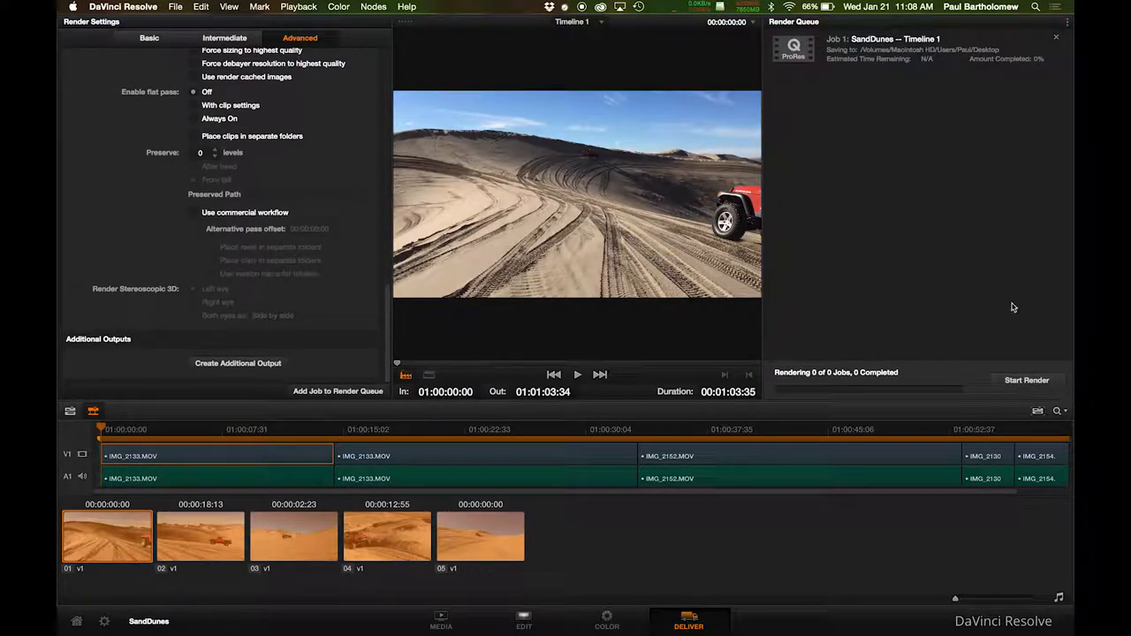
{"action": "left_click", "coordinate": [1025, 380]}
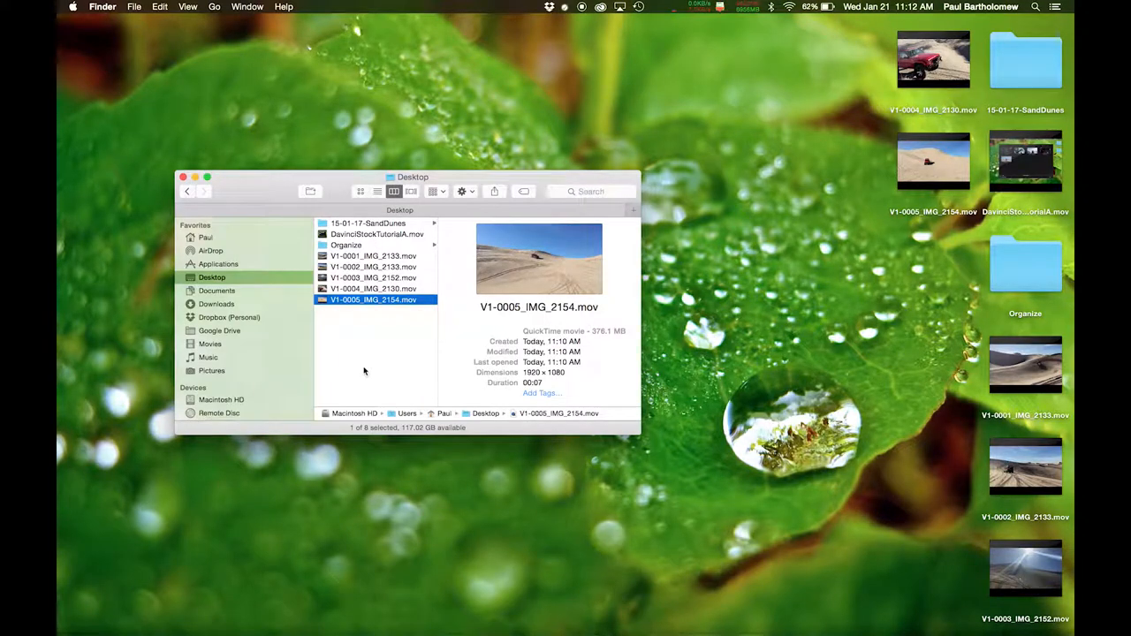
In Finder's Desktop folder, select a rendered V1 .mov clip to preview it.
{"action": "left_click", "coordinate": [591, 339]}
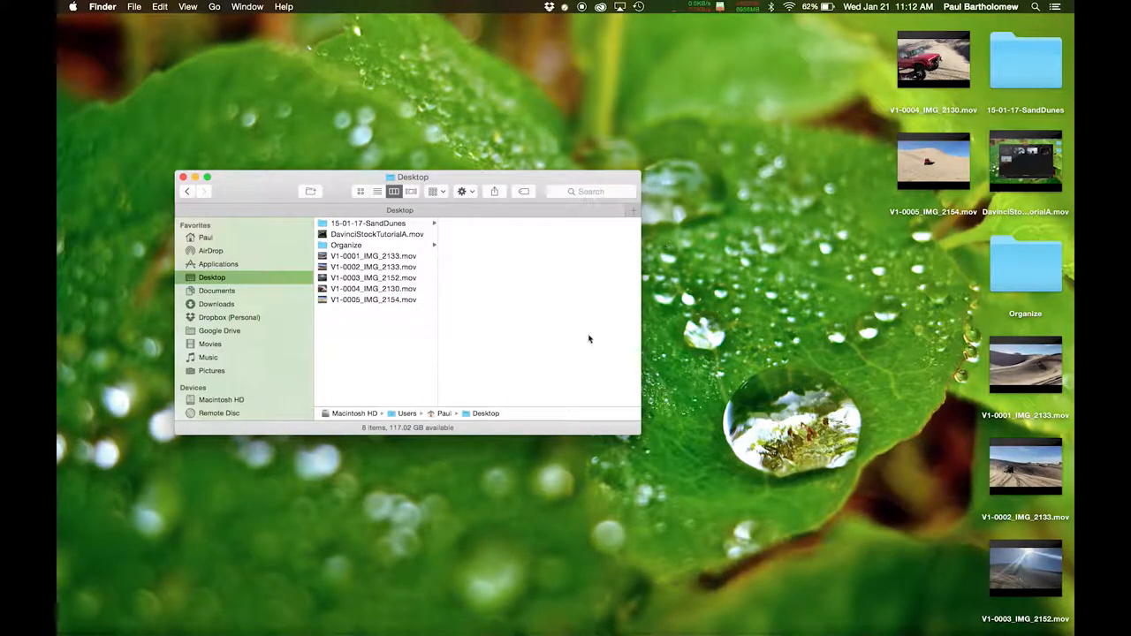
{"action": "mouse_move", "coordinate": [526, 265]}
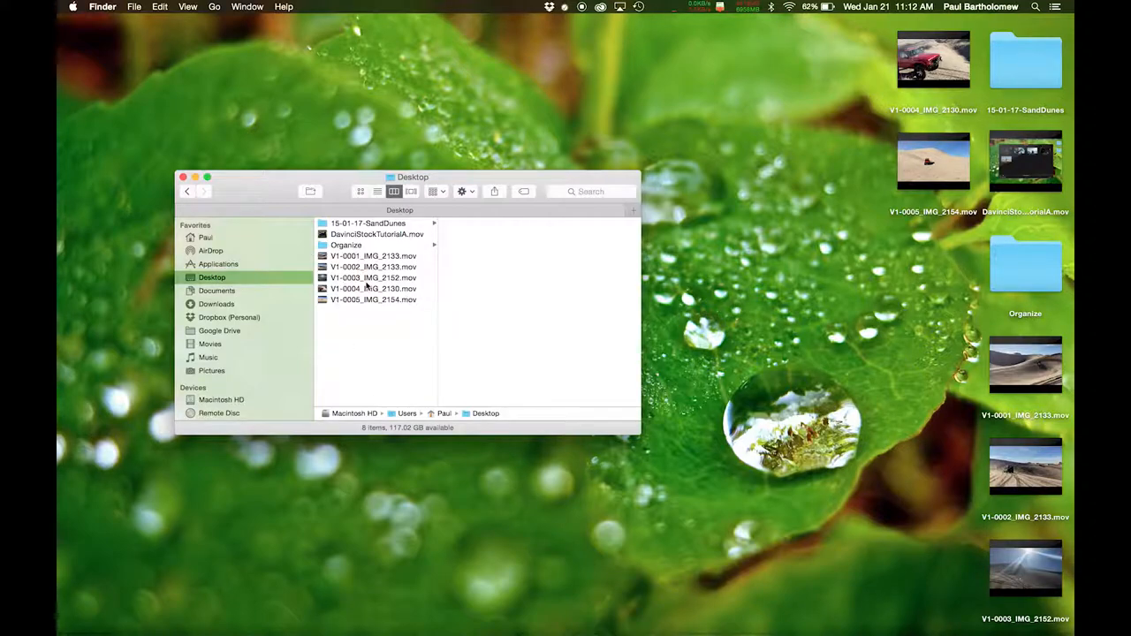
{"action": "left_click", "coordinate": [371, 255]}
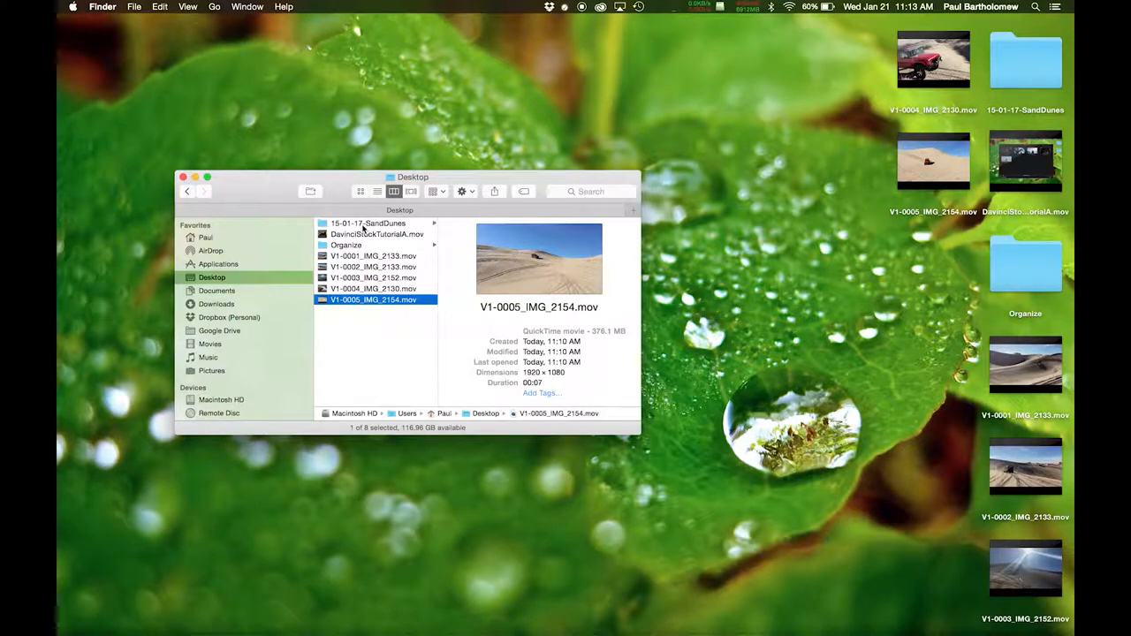
Create a StockFootage folder inside 15-01-17-SandDunes to hold the five V1 clips.
{"action": "left_click", "coordinate": [205, 237]}
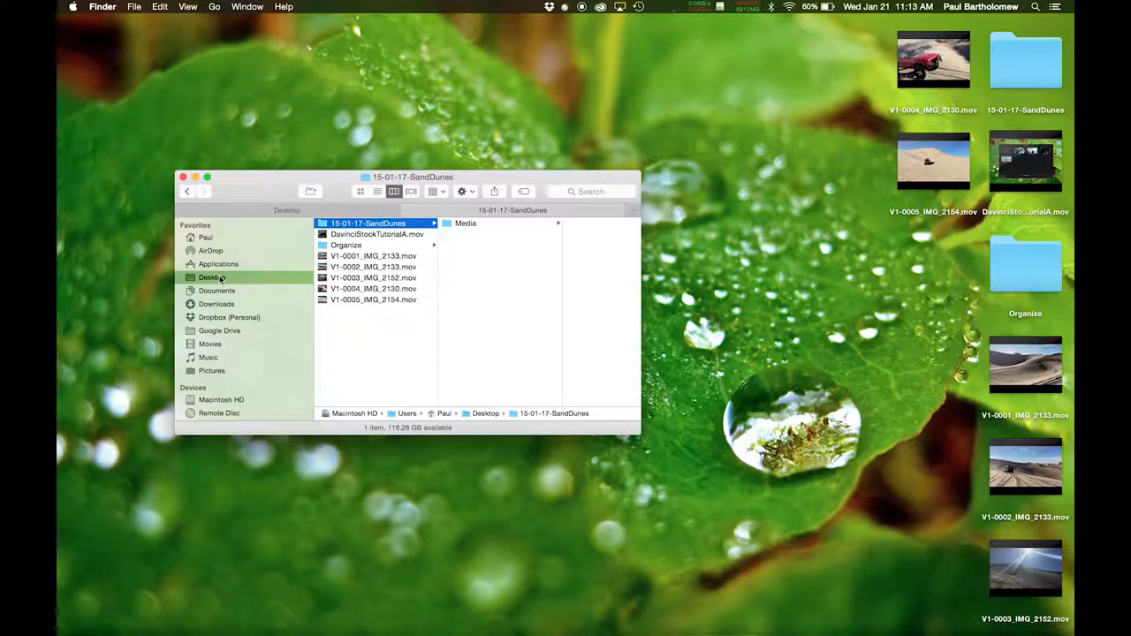
{"action": "mouse_move", "coordinate": [460, 302]}
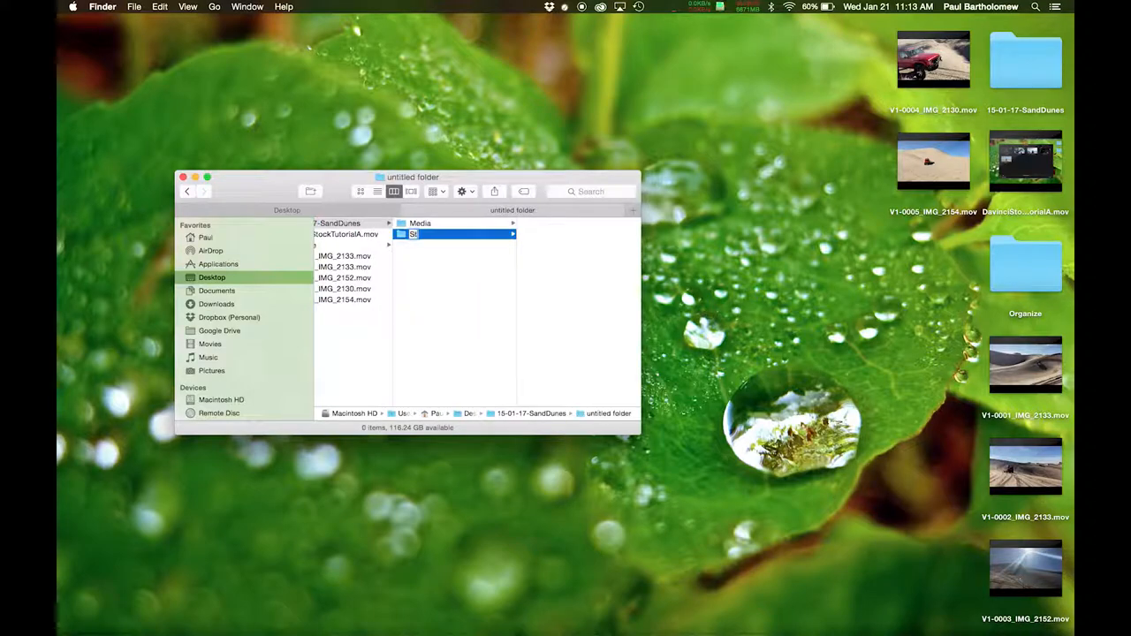
{"action": "type", "text": "StockFootage"}
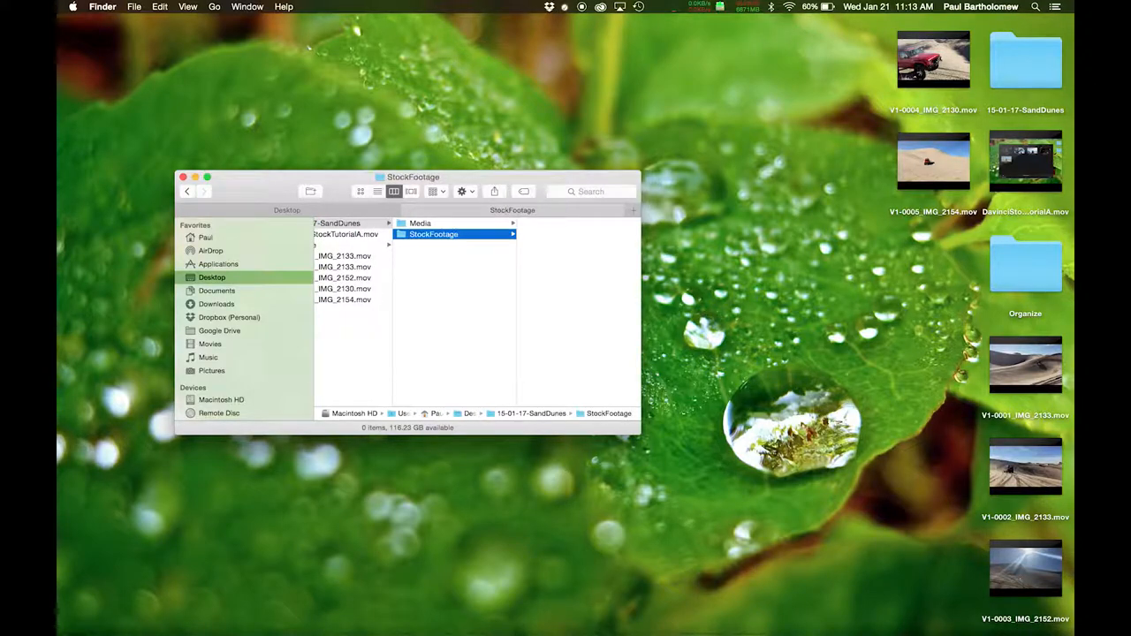
{"action": "left_click", "coordinate": [188, 190]}
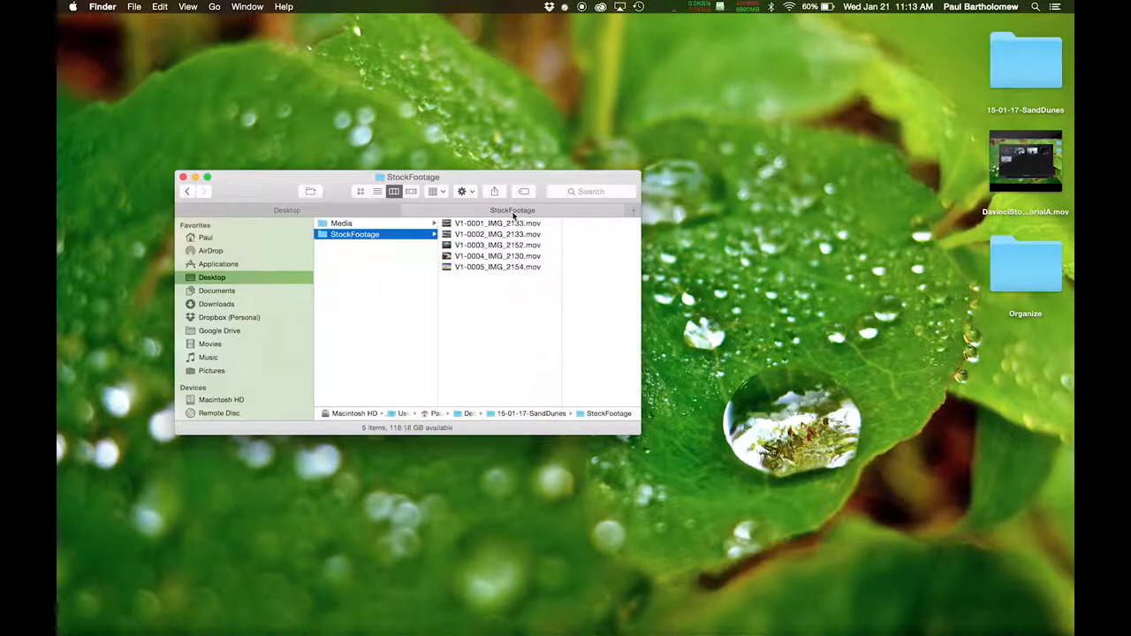
Batch-rename the five clips, replacing the V1 prefix with SandDunes.
{"action": "left_click", "coordinate": [523, 222]}
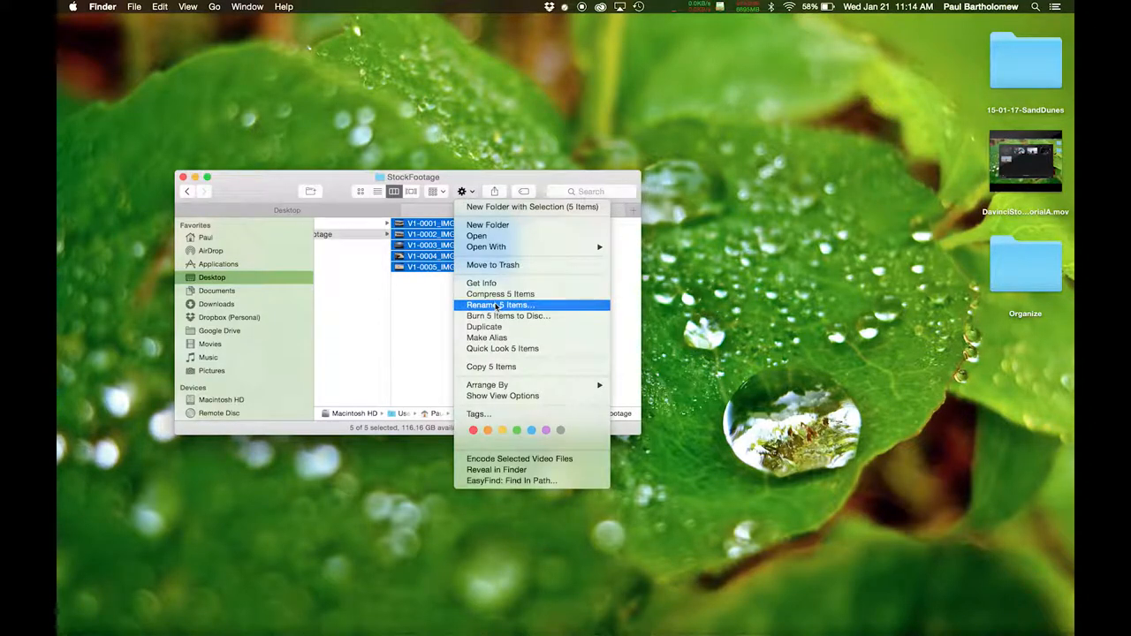
{"action": "left_click", "coordinate": [500, 304]}
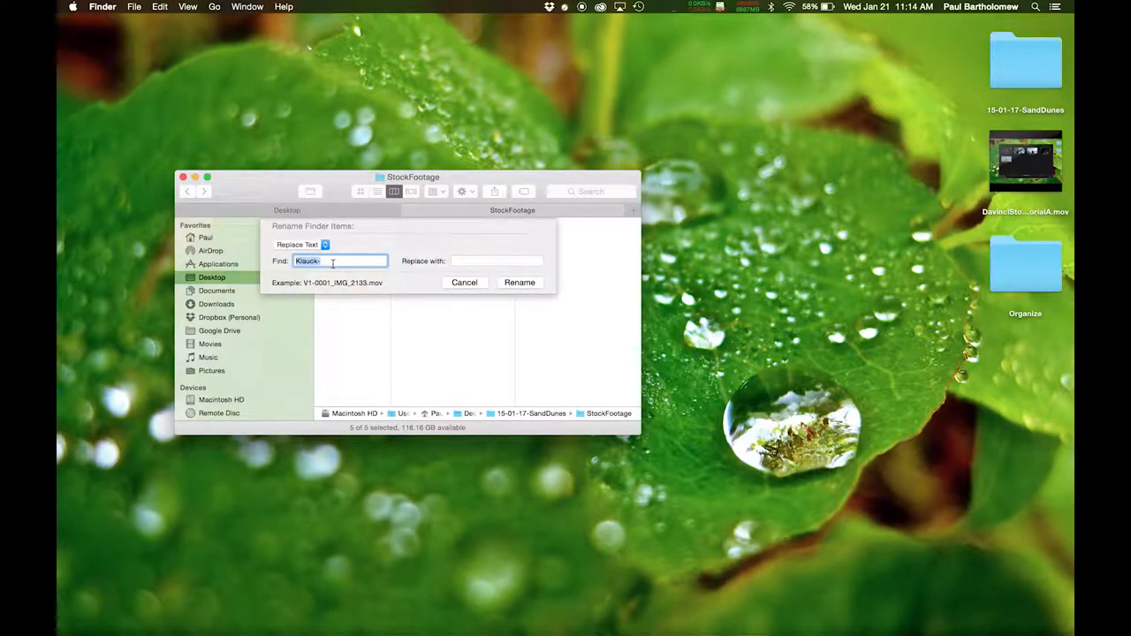
{"action": "type", "text": "V1"}
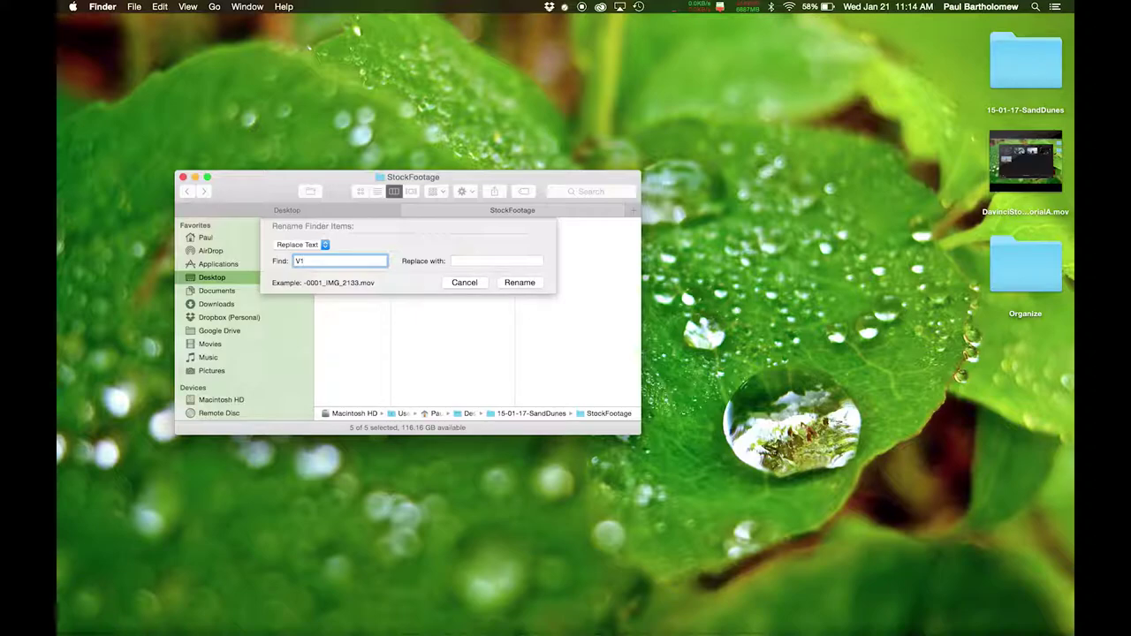
{"action": "left_click", "coordinate": [484, 262]}
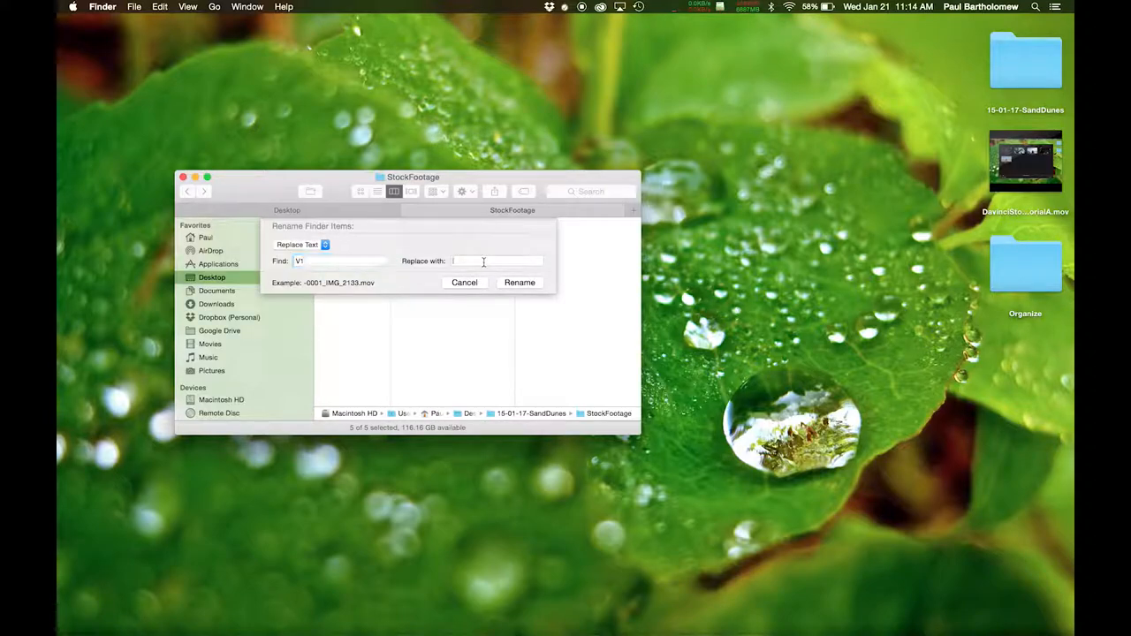
{"action": "type", "text": "SandDune"}
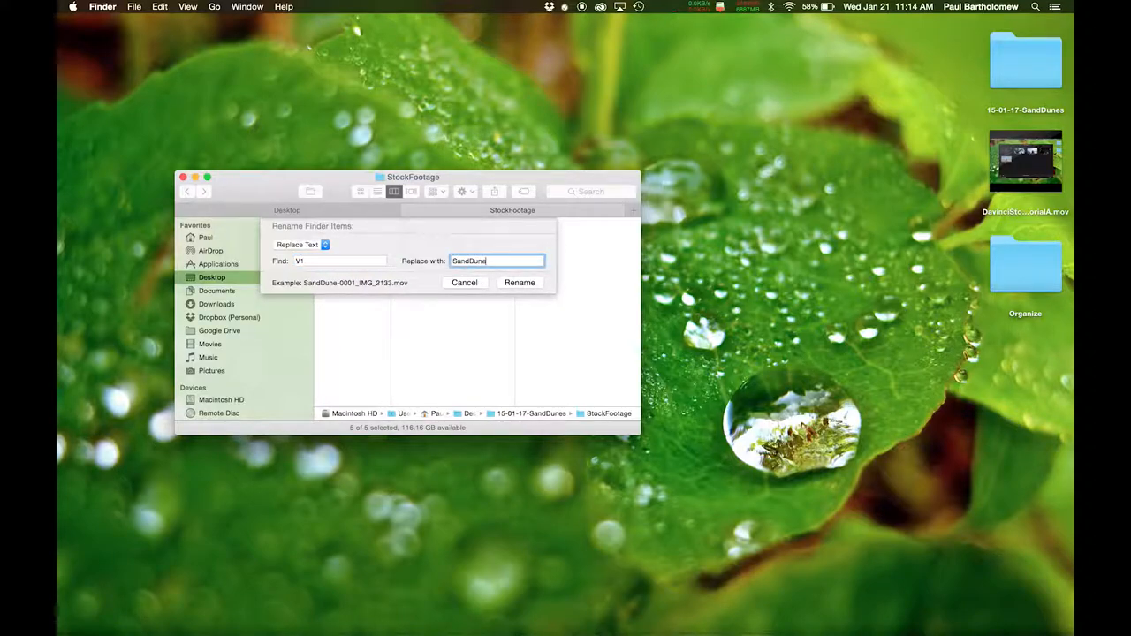
{"action": "left_click", "coordinate": [519, 283]}
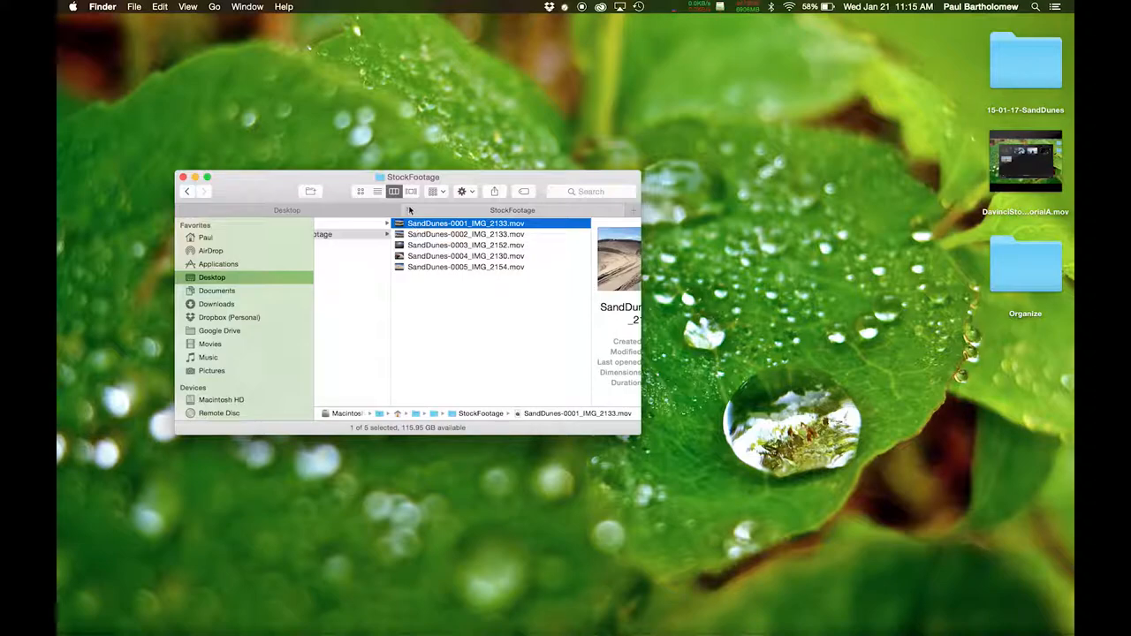
{"action": "mouse_move", "coordinate": [555, 297]}
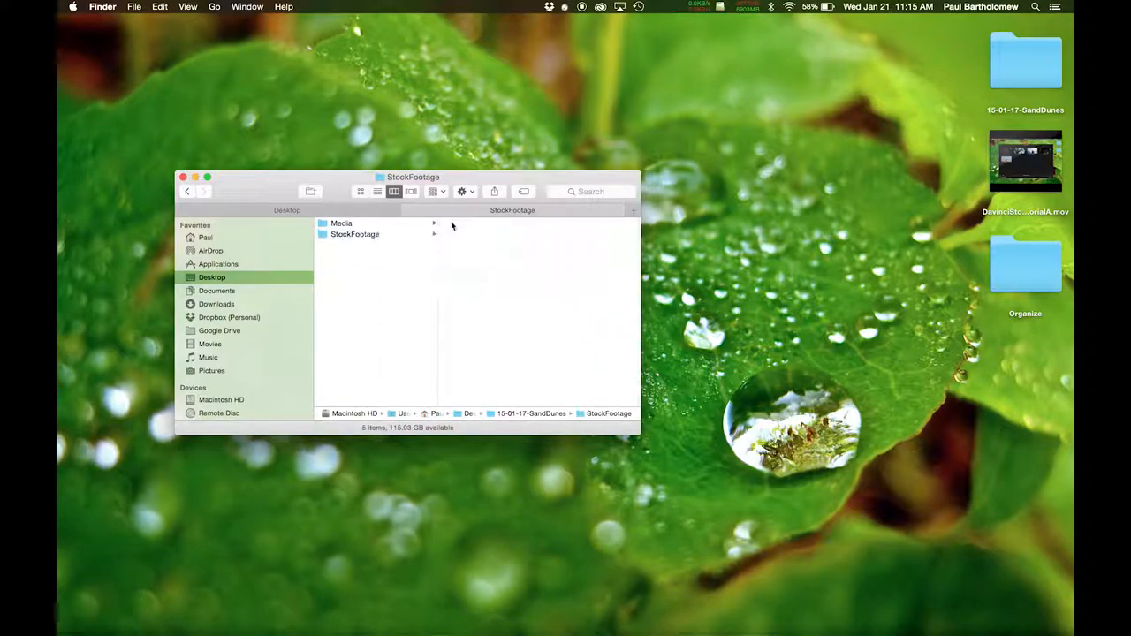
{"action": "left_click", "coordinate": [353, 233]}
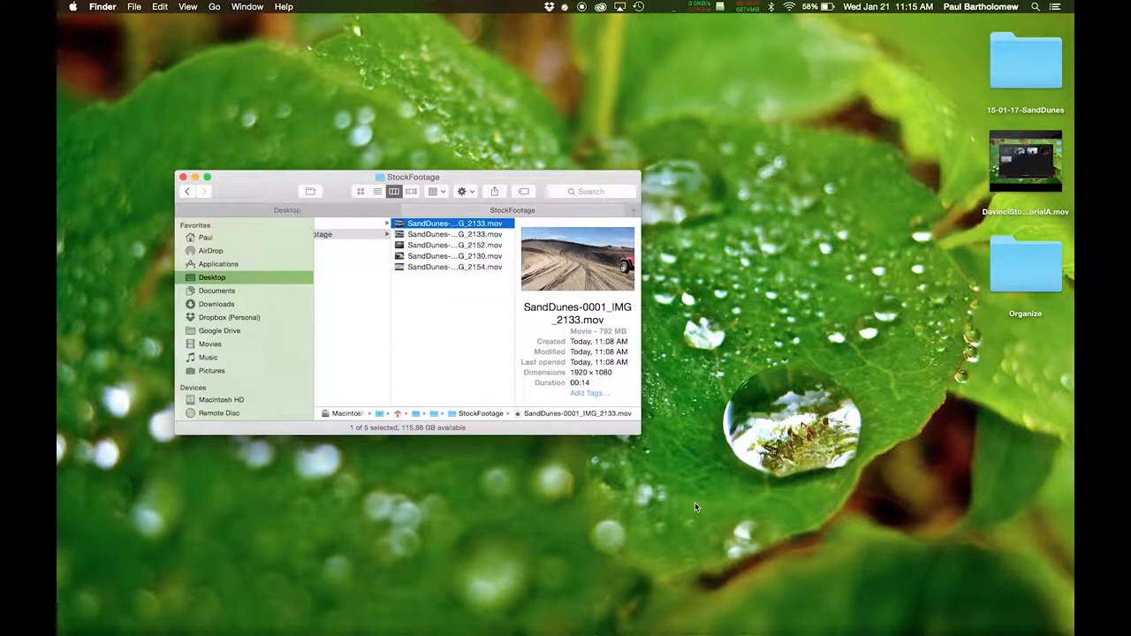
{"action": "left_click", "coordinate": [454, 233]}
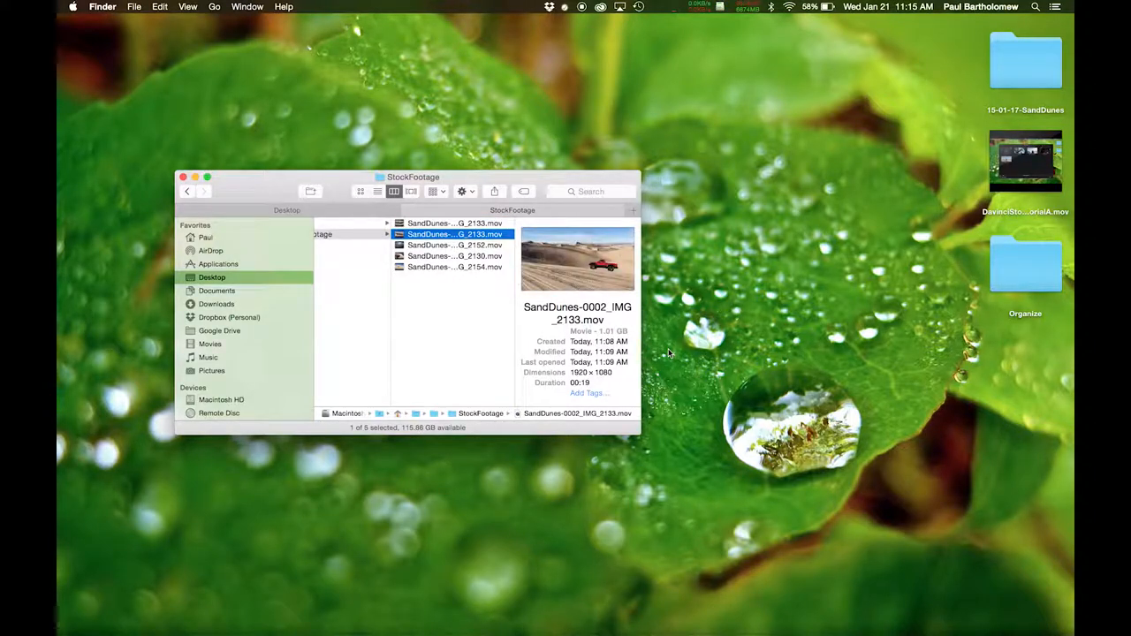